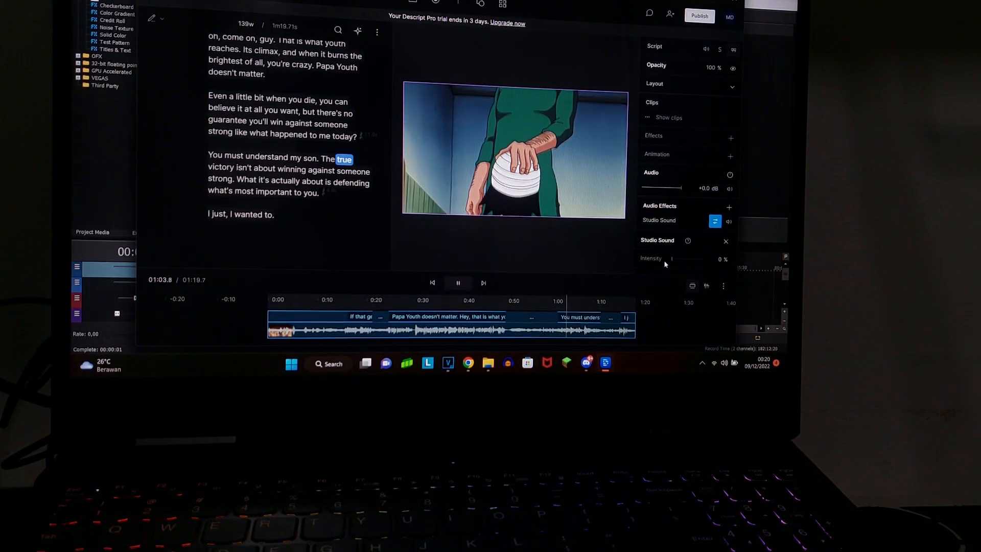
- Turn Studio Sound intensity up to 100% and preview the cleaned clip
drag(672, 259, 701, 259)
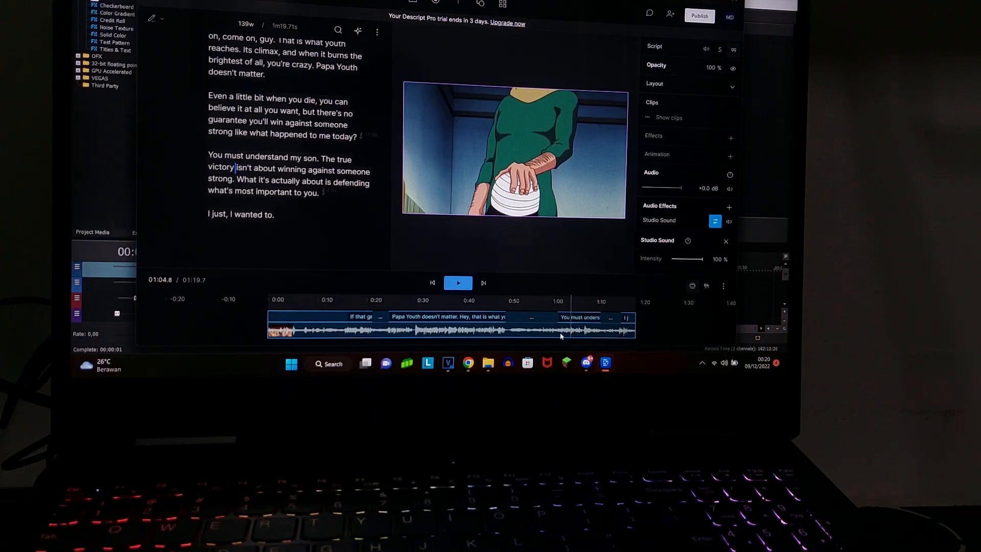
click(458, 282)
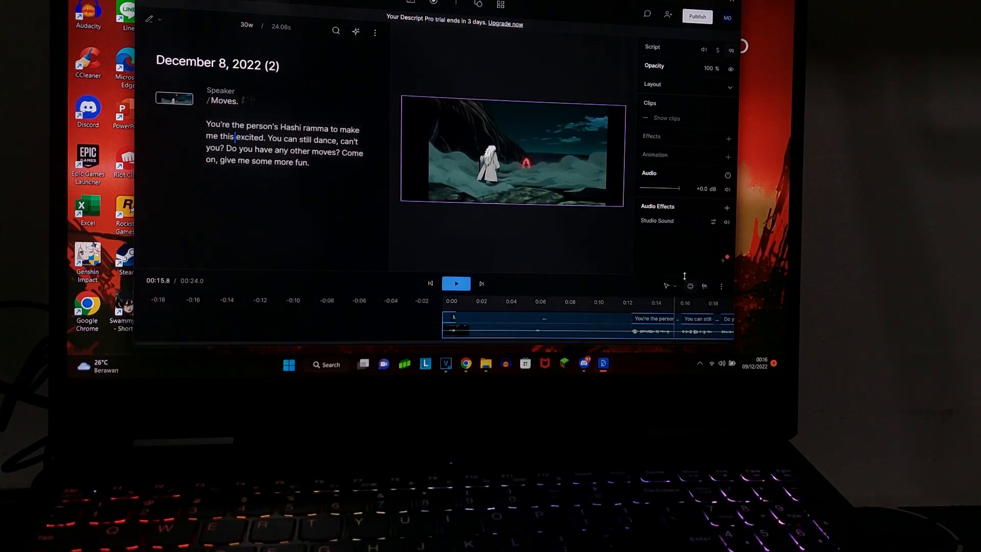
- Listen to the clip, then set Studio Sound intensity to 92% and review the result
click(714, 221)
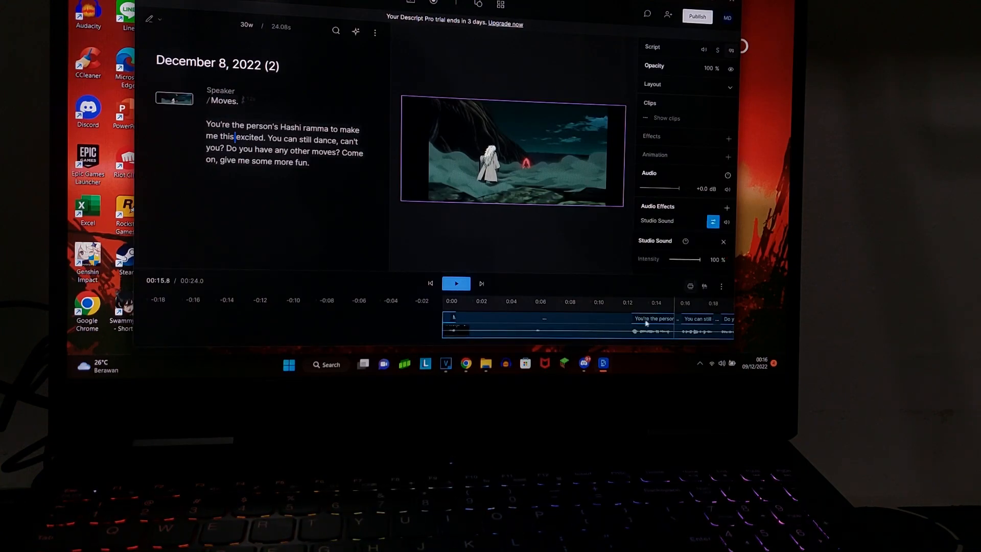
click(456, 284)
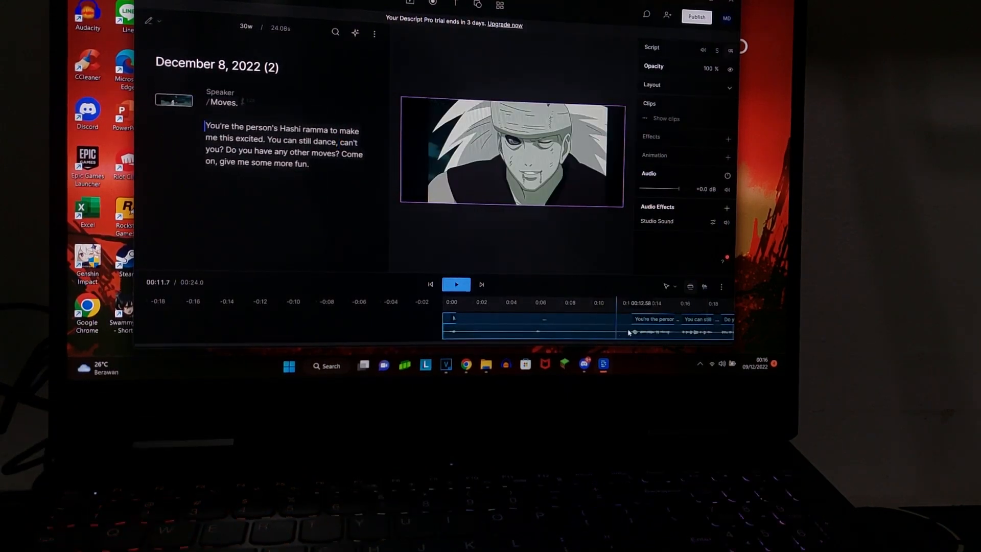
click(456, 285)
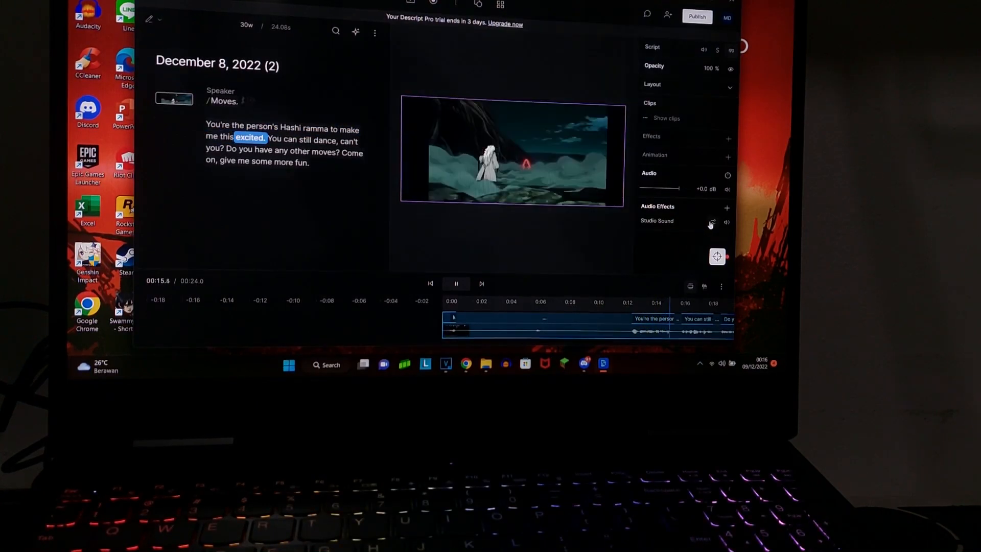
click(711, 221)
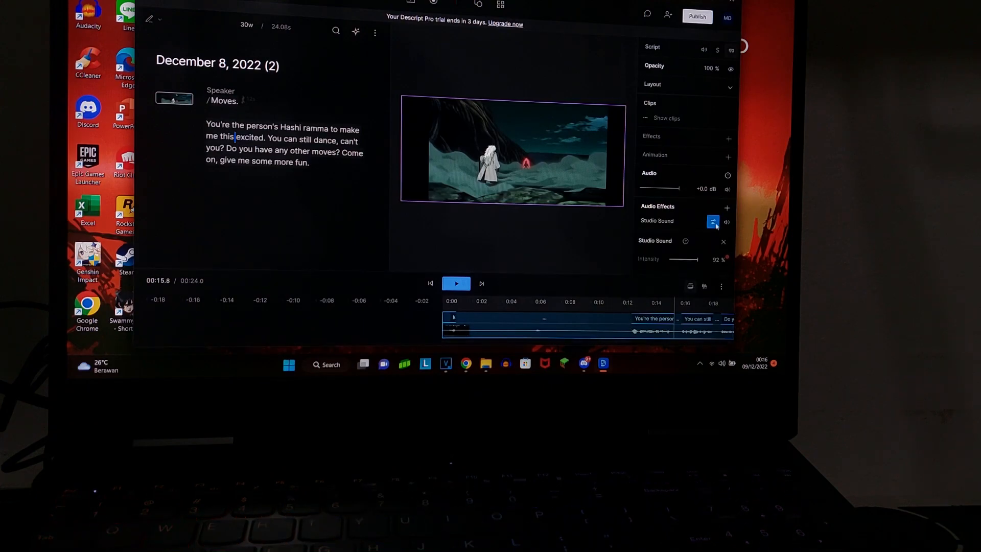
click(723, 241)
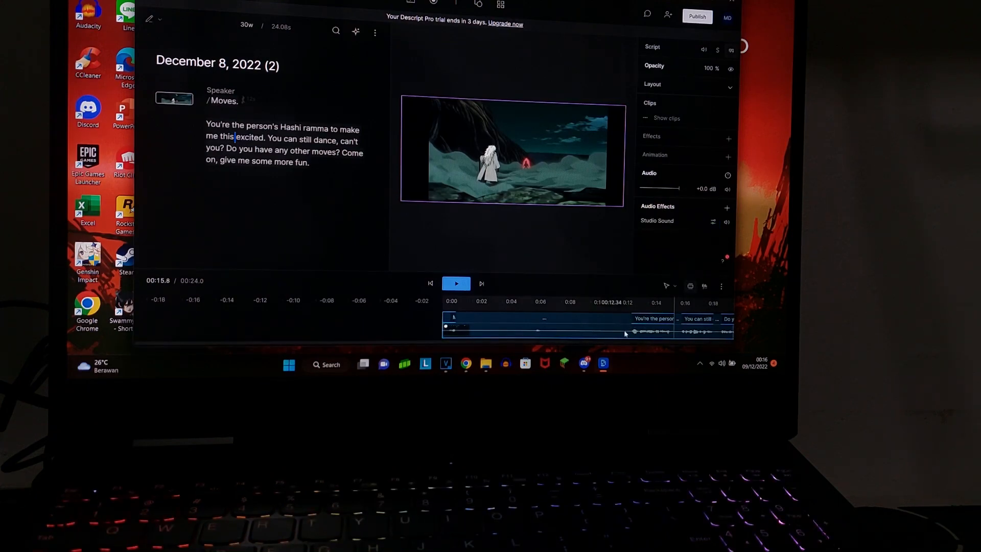
click(456, 284)
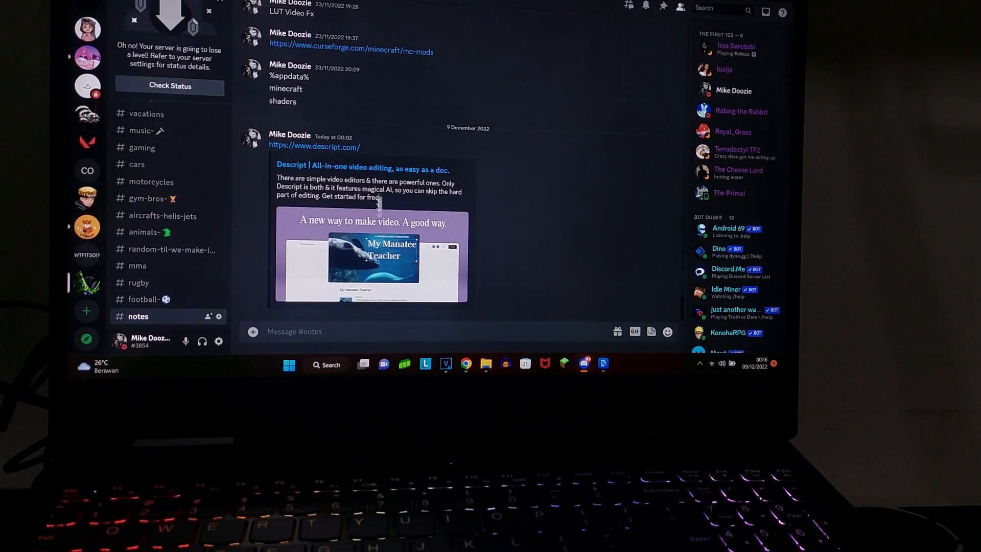
mouse_move(325, 147)
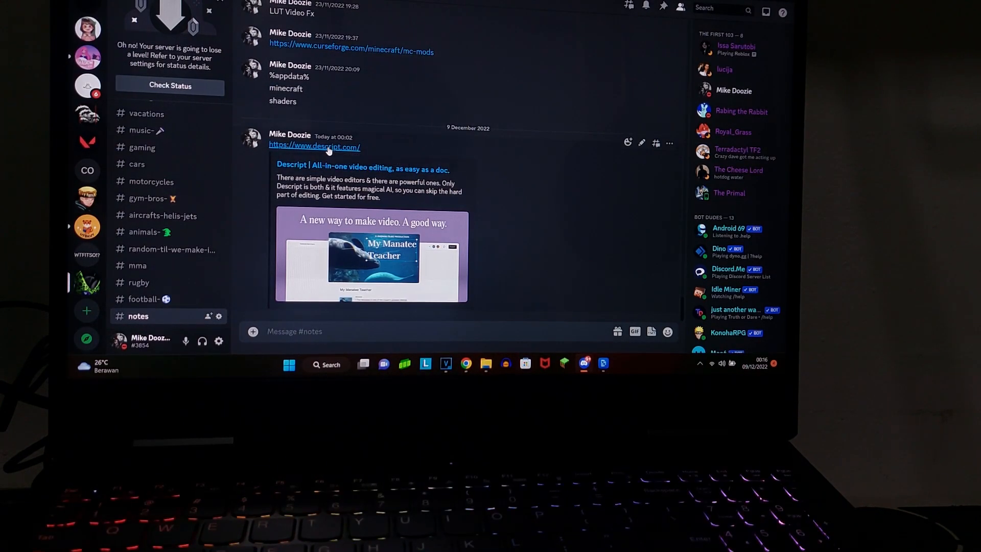
- Follow the shared descript.com link from the Discord #notes channel
click(315, 148)
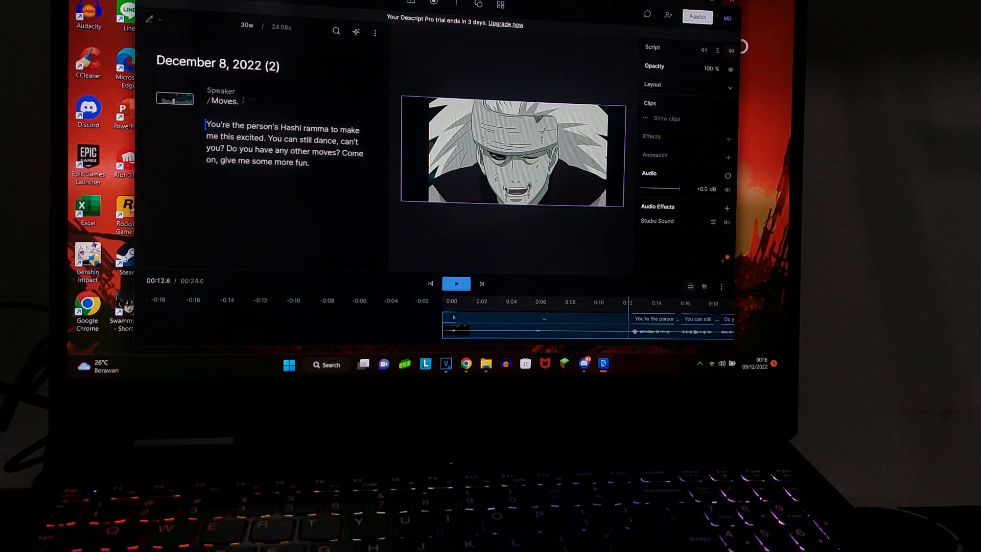
- Open the other Untitled Project from Recent projects and add an audio effect to its clip
click(153, 20)
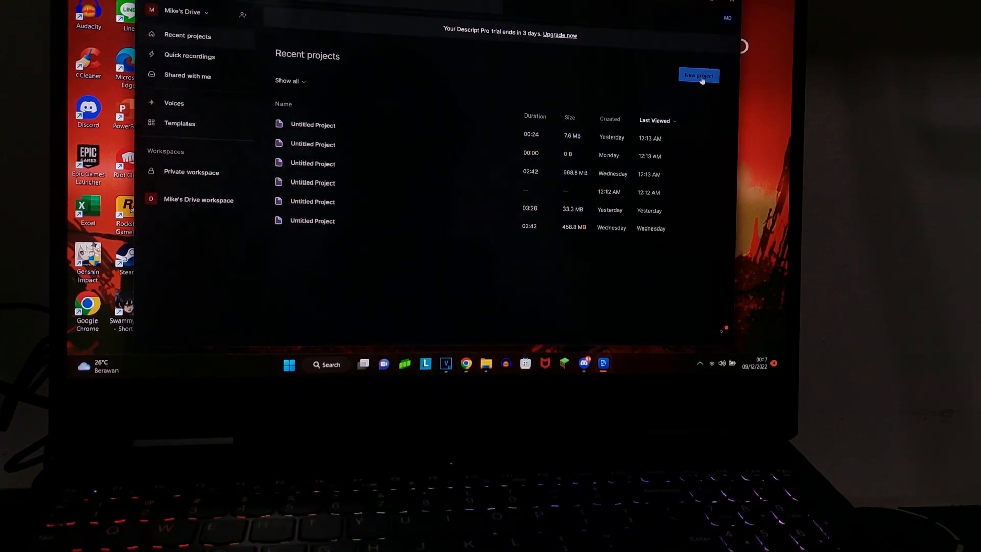
click(699, 75)
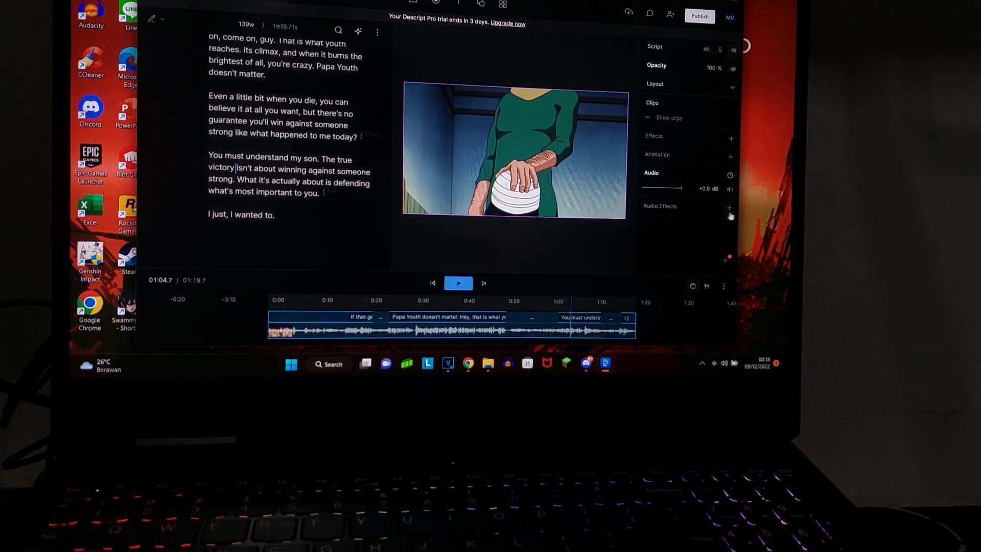
click(730, 207)
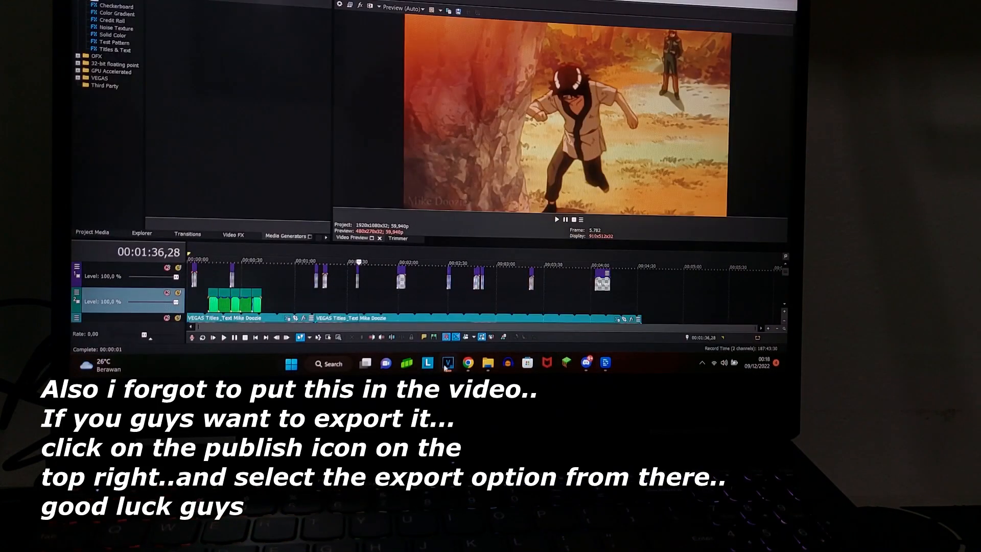
- Open a recent 'guy' project from the VEGAS Pro taskbar jump list
right_click(448, 364)
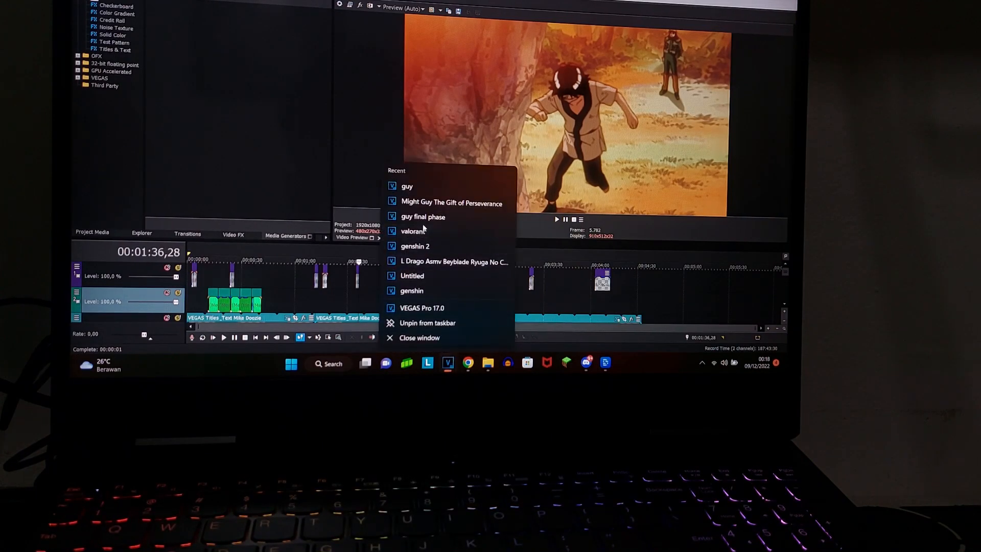
click(406, 186)
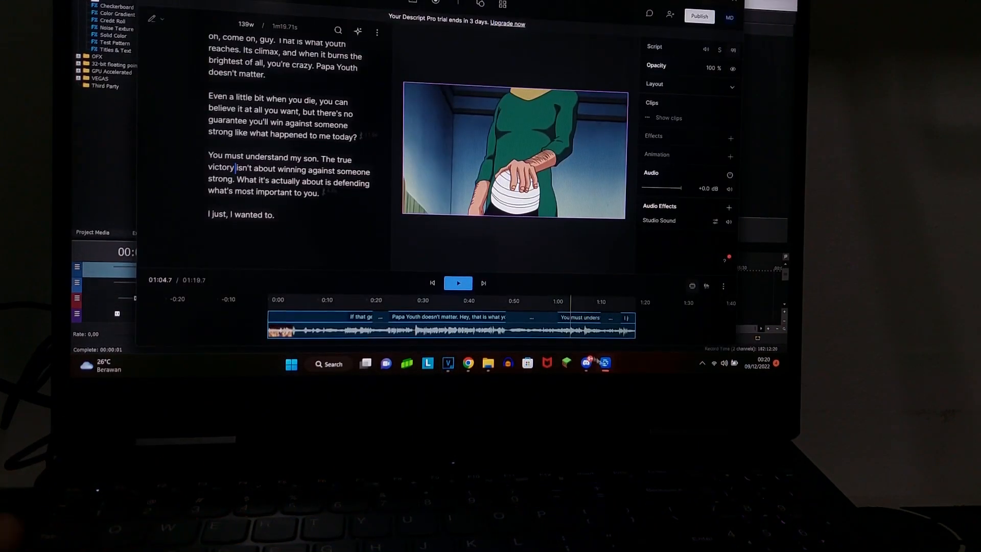
- Show the Studio Sound settings at 100% intensity and play the father-and-son scene
click(716, 221)
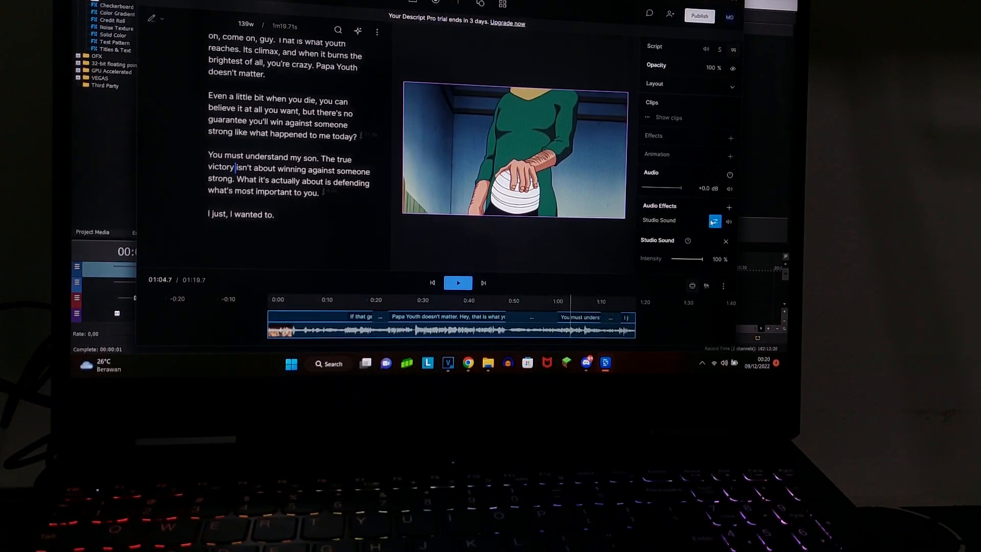
click(726, 242)
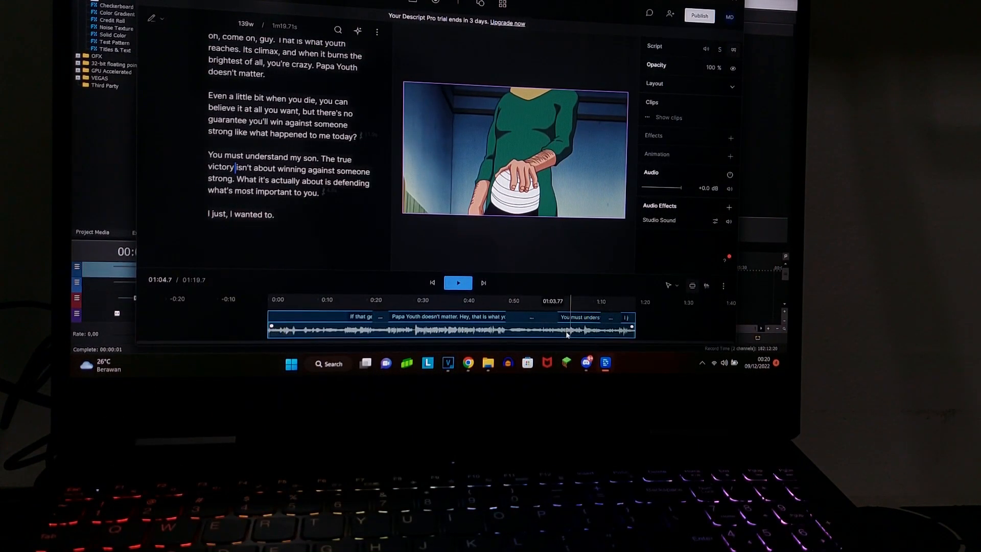
click(715, 221)
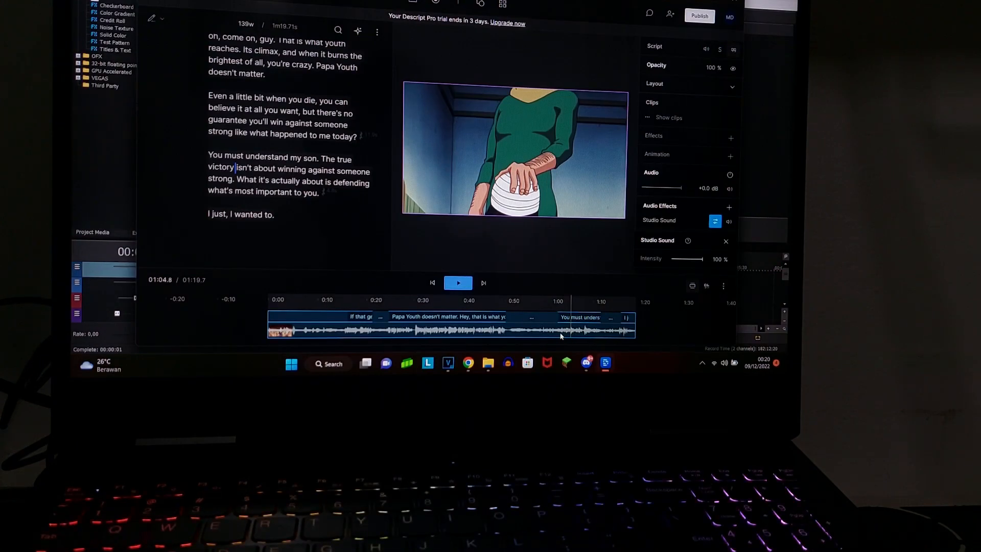
click(458, 283)
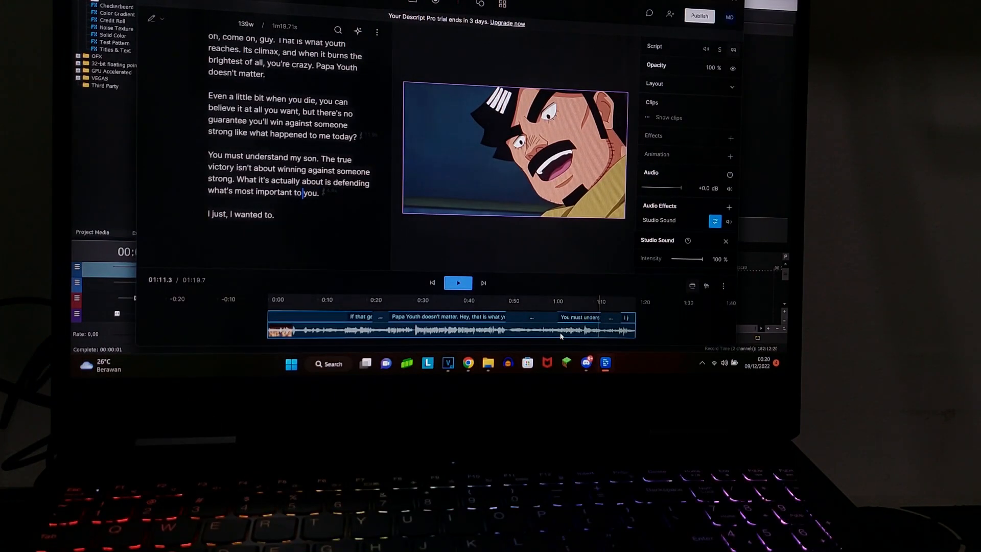
click(726, 242)
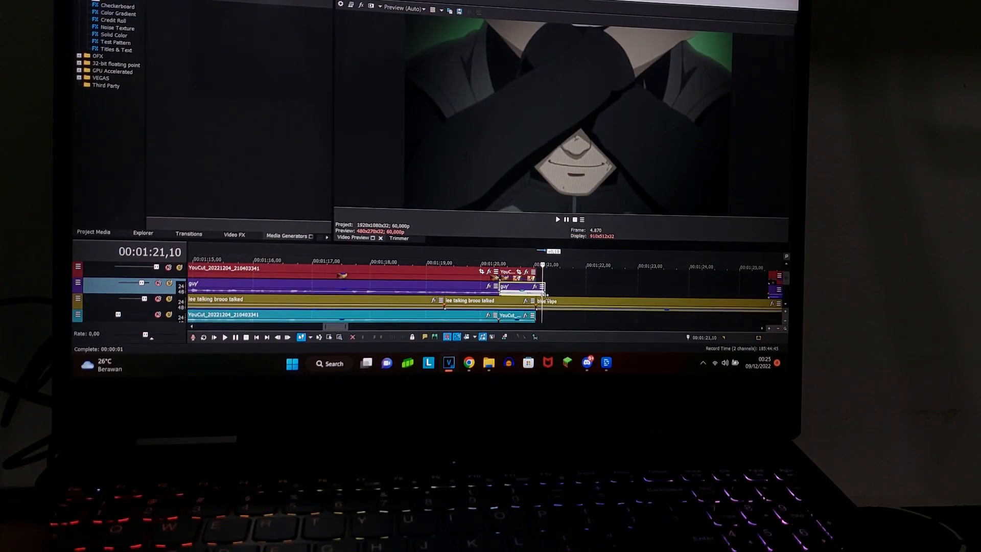
- Bring the Descript window with the YouCut clip back to the front
click(225, 338)
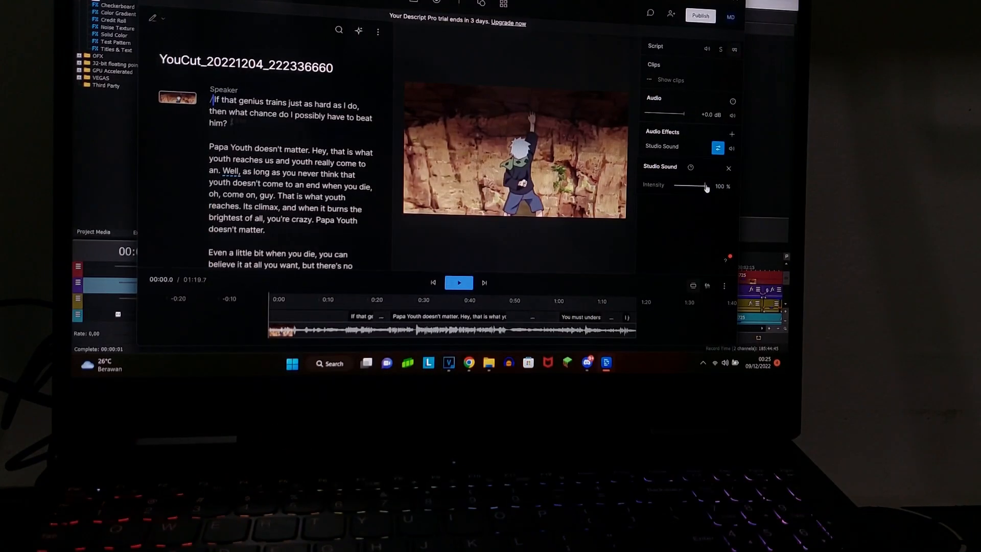
- Lower Studio Sound intensity to about 96%, fine-tuning it while listening to the scene
drag(707, 186, 688, 186)
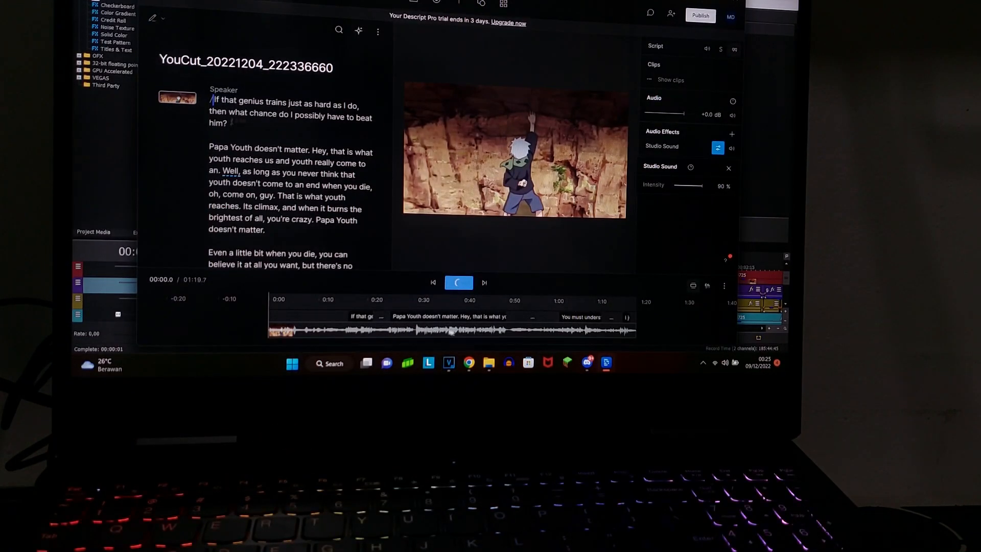
click(458, 282)
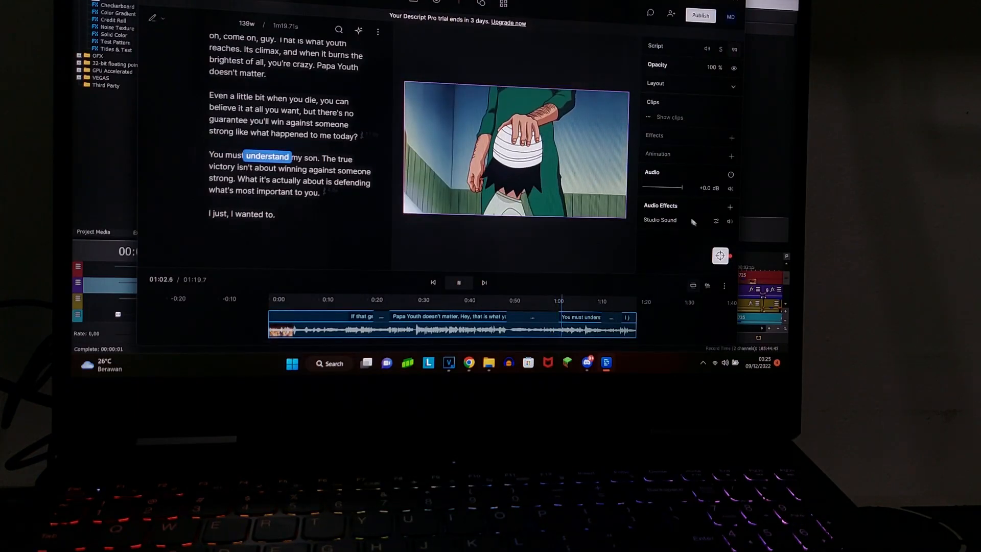
click(715, 220)
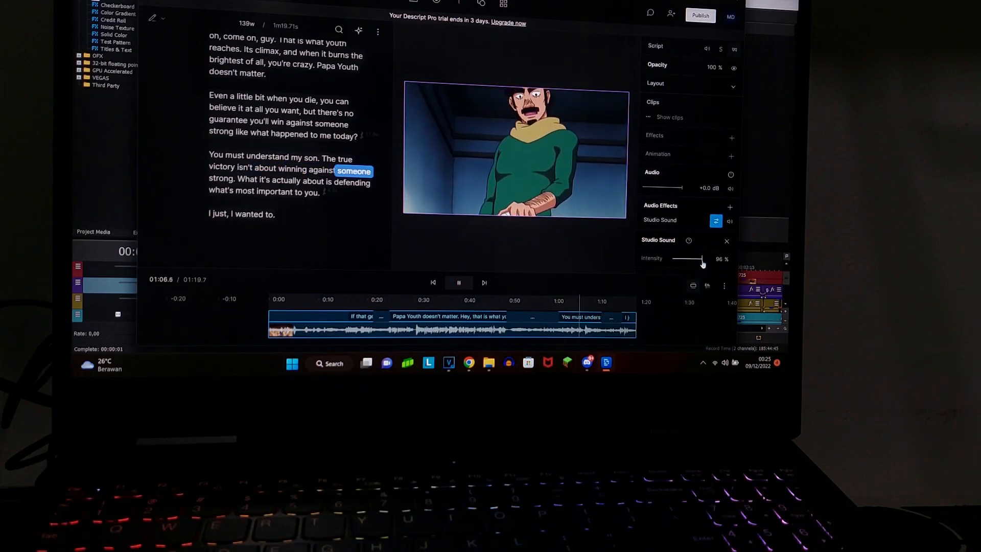
click(458, 282)
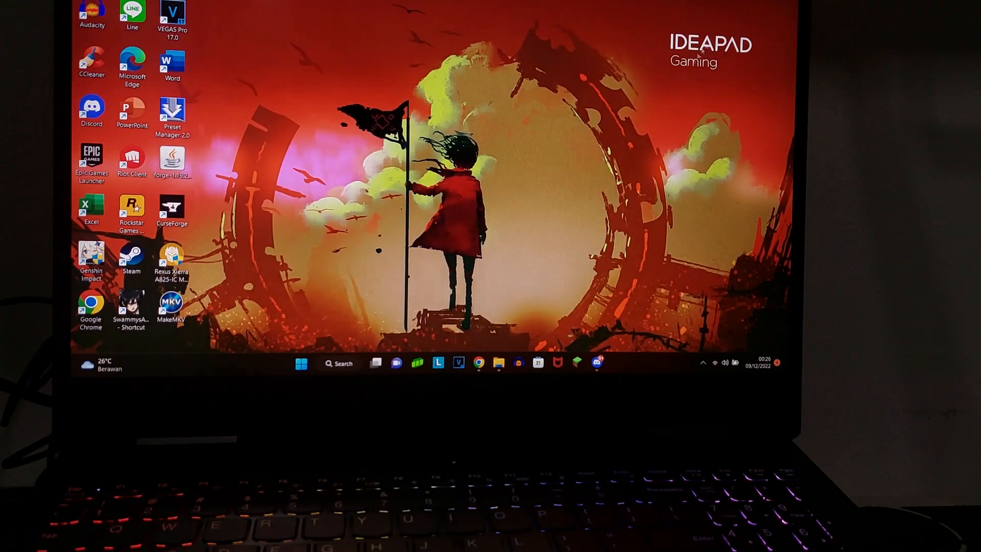
- Open the Mike Doozie YouTube channel and show its Videos tab
click(479, 363)
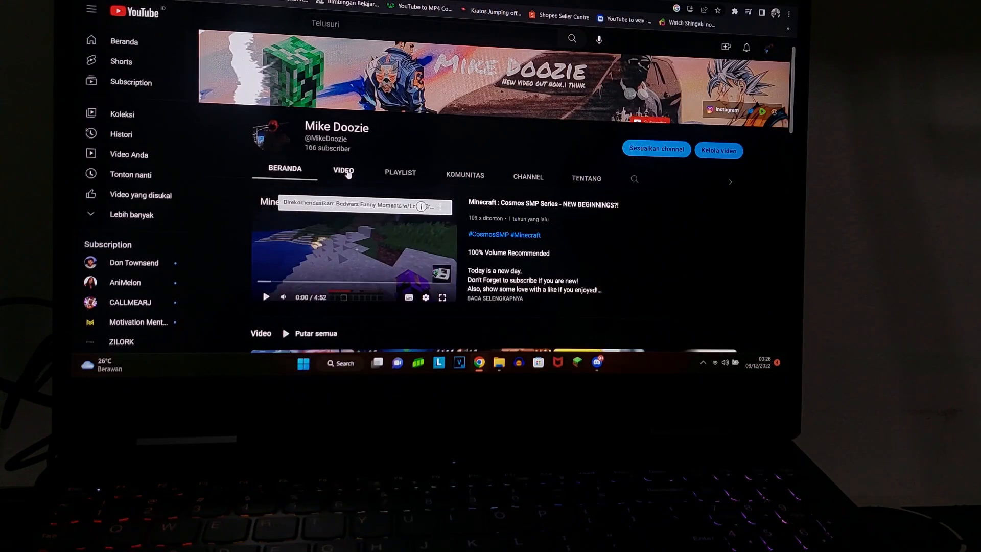
click(344, 171)
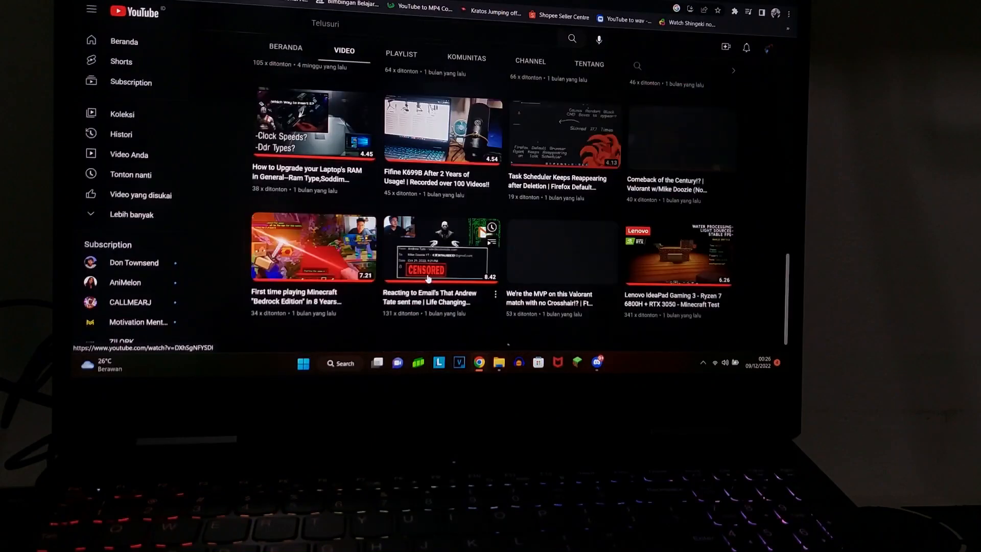